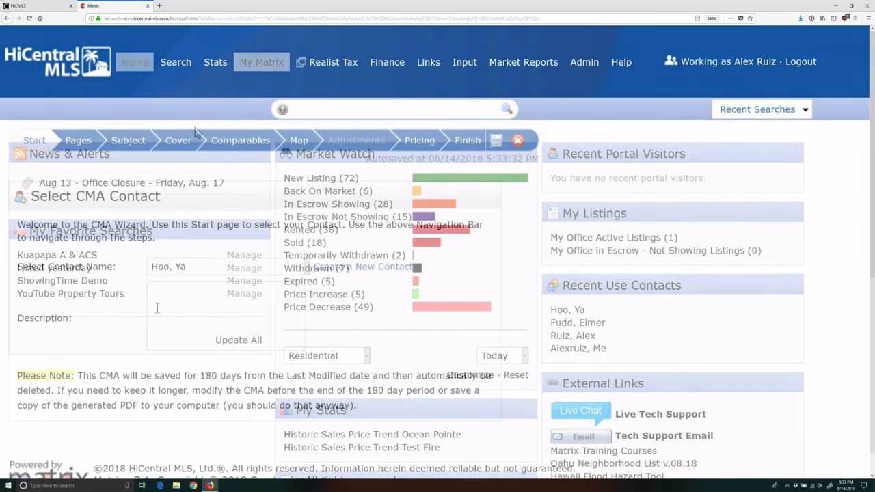
Open the existing CMA from My Matrix and go to its Subject Property step
{"action": "left_click", "coordinate": [128, 140]}
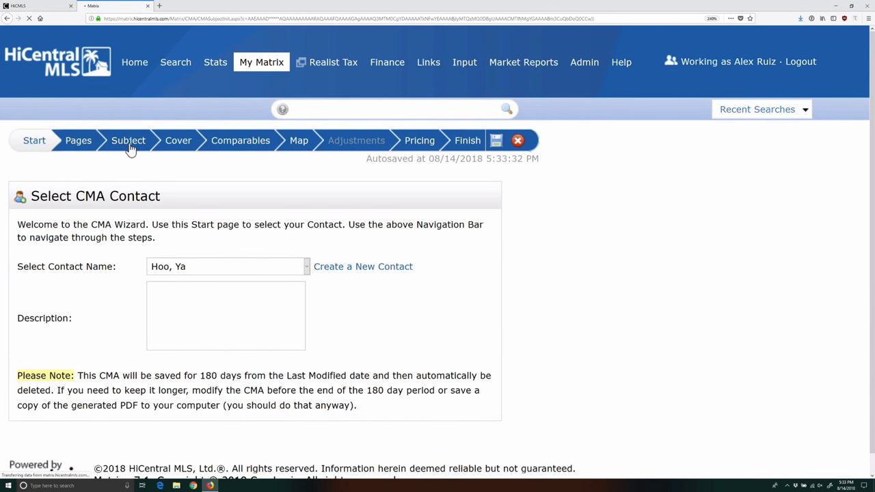
{"action": "left_click", "coordinate": [128, 140]}
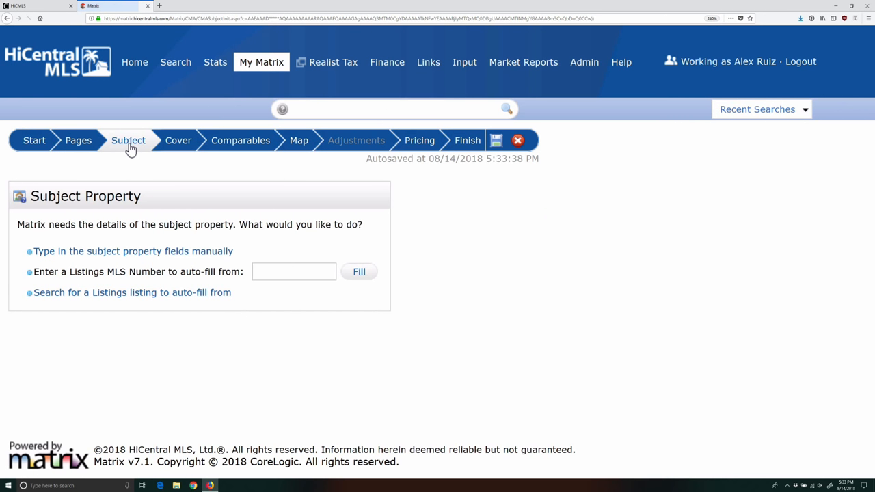
Auto-fill the subject from its MLS listing number and advance to the six comparables
{"action": "left_click", "coordinate": [272, 271]}
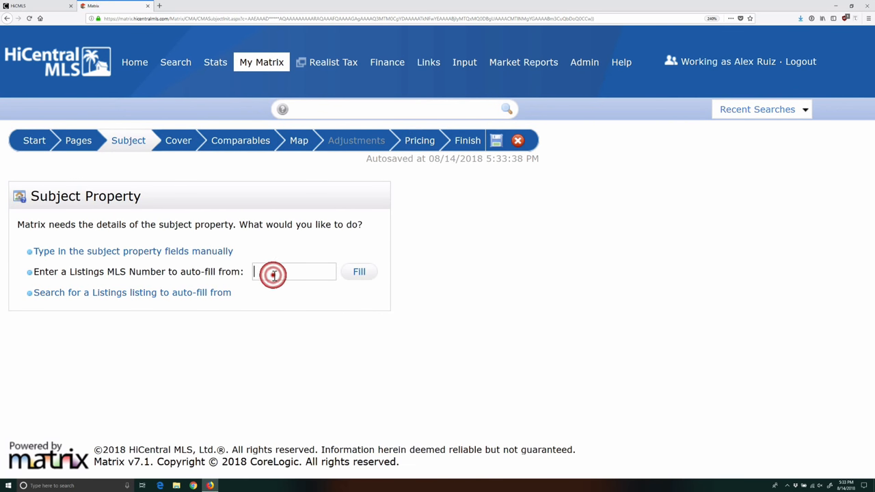
{"action": "left_click", "coordinate": [359, 271]}
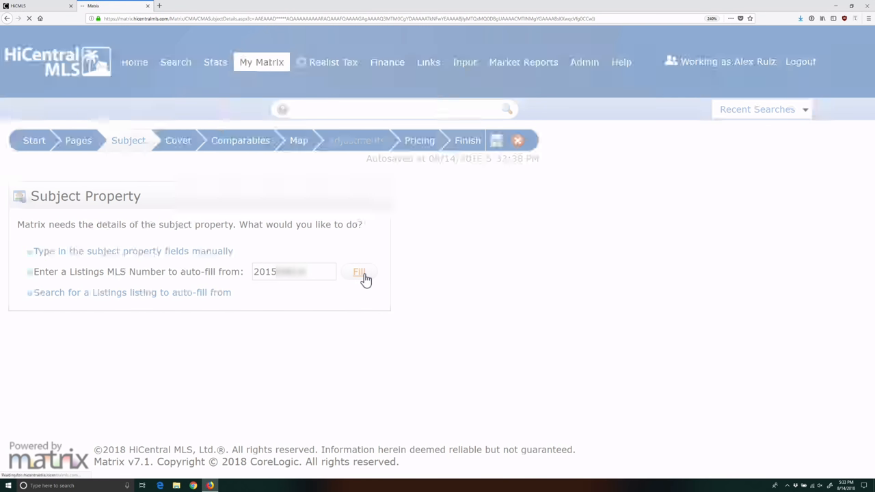
{"action": "left_click", "coordinate": [358, 271]}
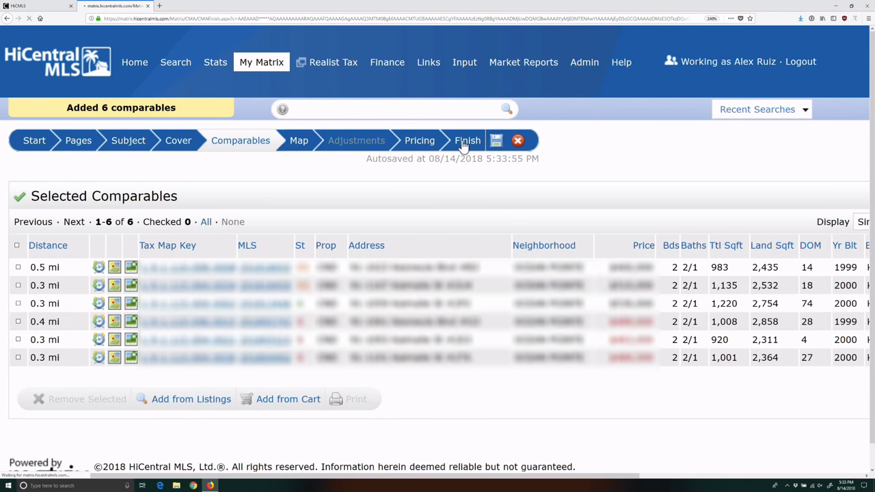
Finish the CMA wizard and generate the report as a PDF with View CMA
{"action": "left_click", "coordinate": [466, 140]}
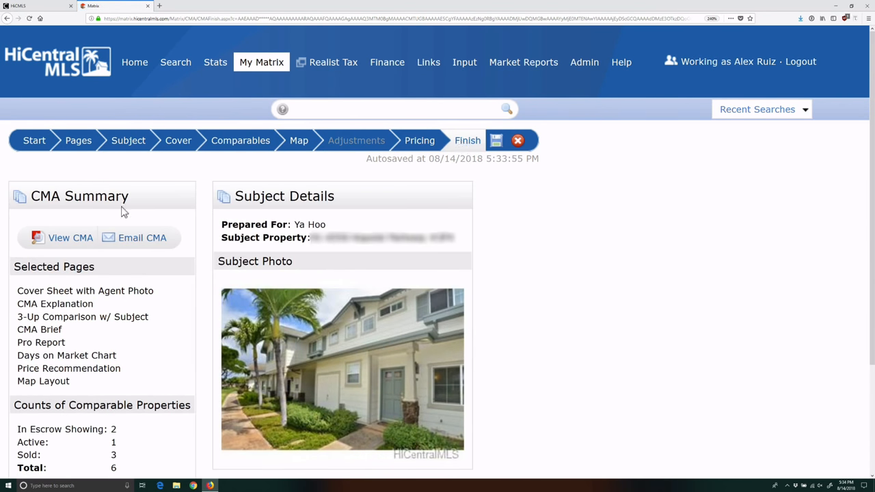
{"action": "left_click", "coordinate": [63, 237]}
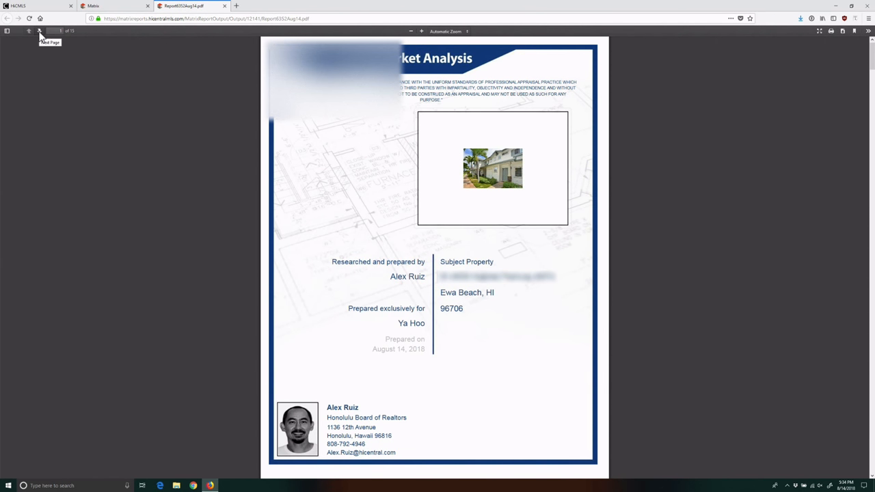
Page through the report PDF, including the 3-up comparison, then return to the CMA summary
{"action": "left_click", "coordinate": [40, 32]}
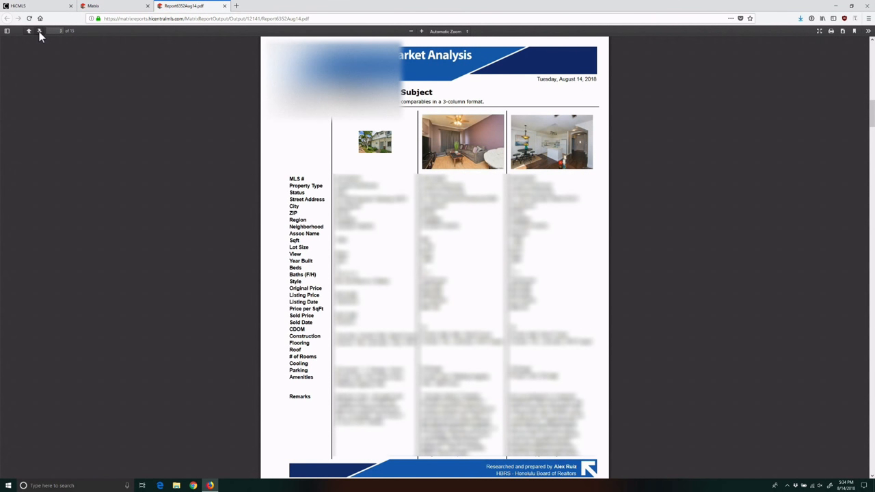
{"action": "left_click", "coordinate": [39, 33]}
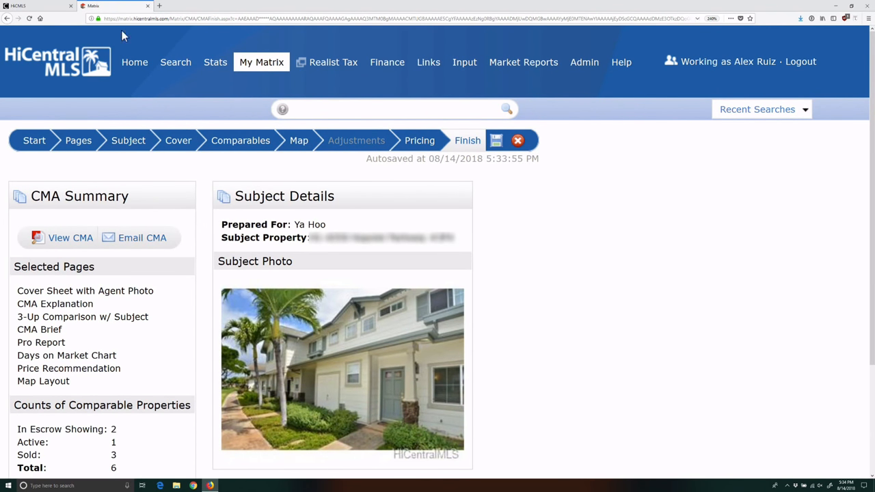
Save the Subject step's property photo to the desktop as 'Property Photo'
{"action": "left_click", "coordinate": [128, 140]}
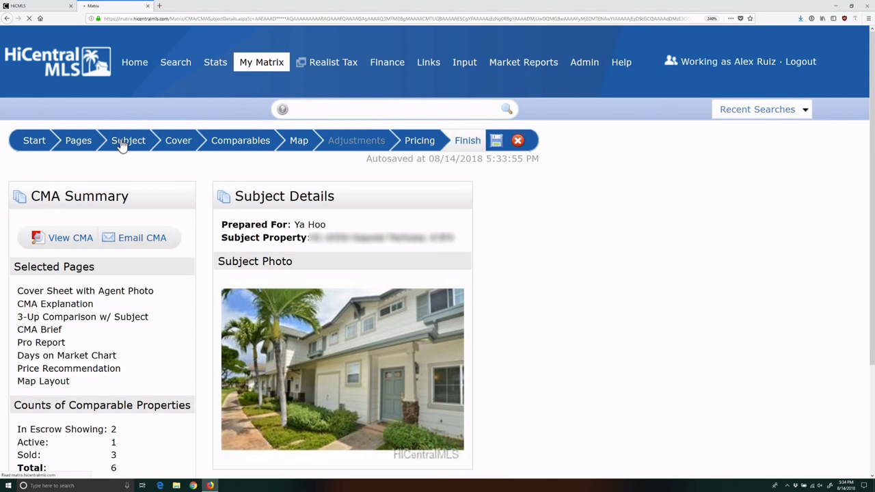
{"action": "left_click", "coordinate": [128, 140]}
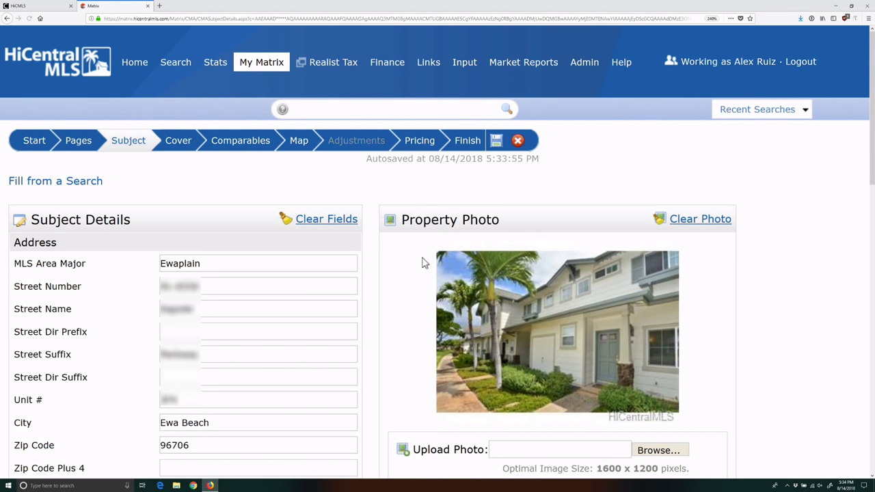
{"action": "right_click", "coordinate": [540, 308]}
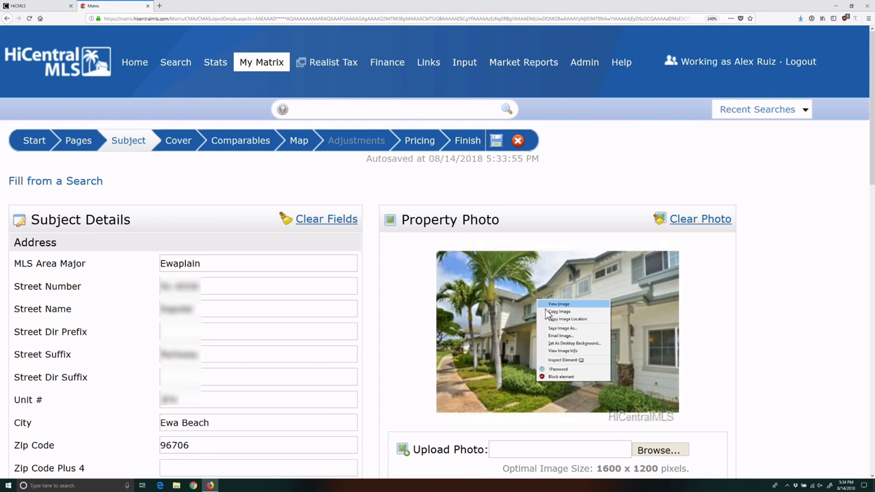
{"action": "left_click", "coordinate": [561, 328]}
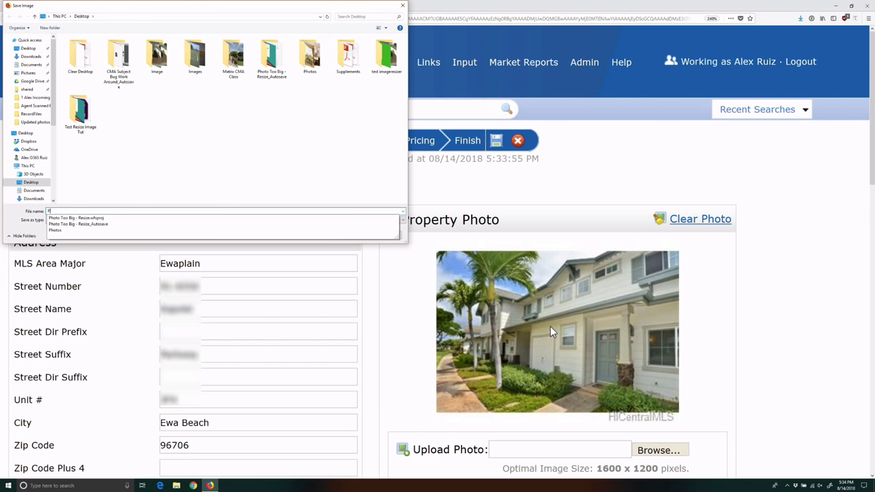
{"action": "type", "text": "Property Photo"}
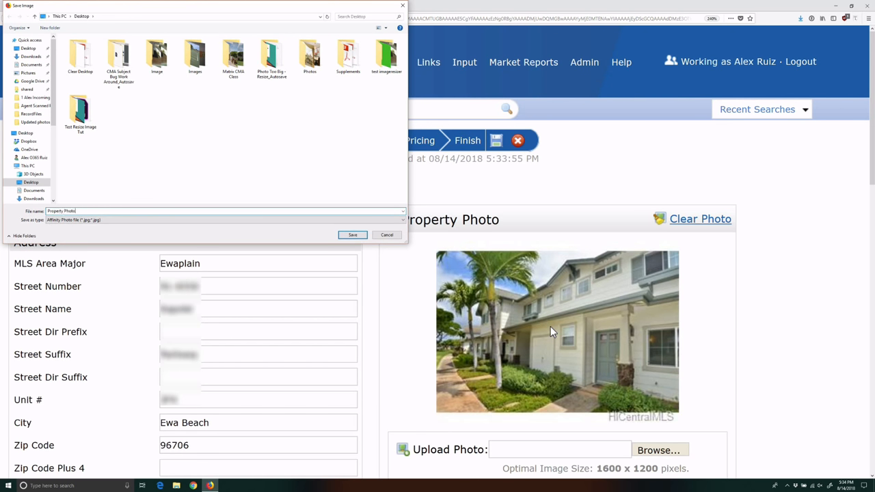
{"action": "mouse_move", "coordinate": [385, 246]}
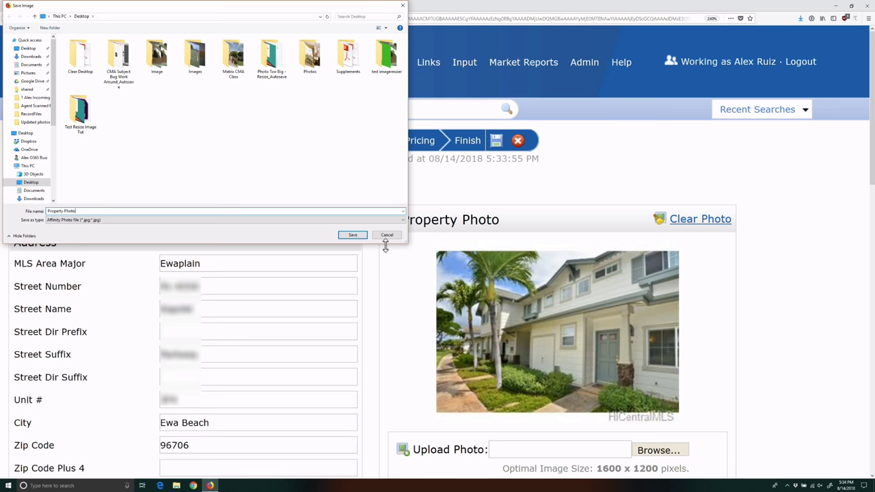
{"action": "left_click", "coordinate": [386, 234]}
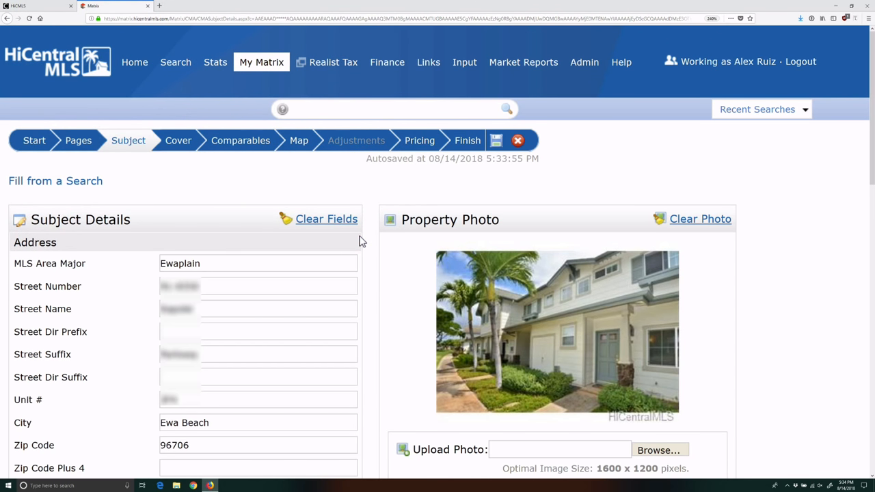
{"action": "mouse_move", "coordinate": [661, 450]}
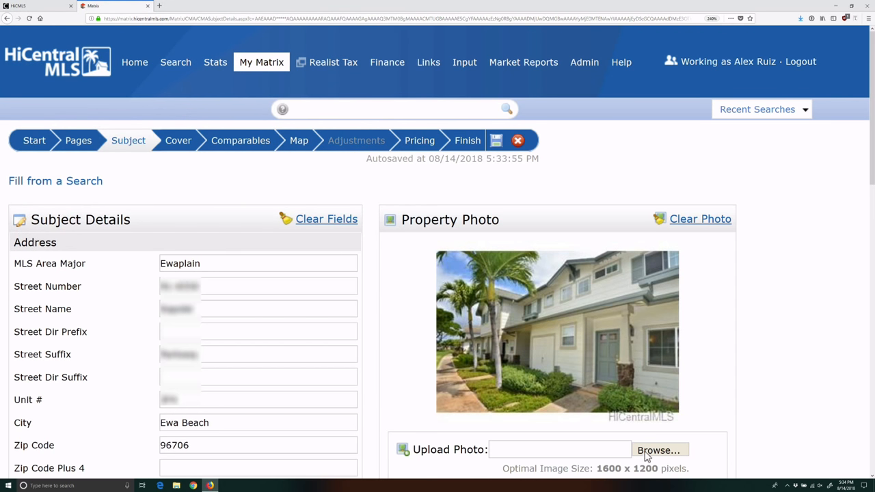
Upload Property Photo.jpg as the subject photo, then finish and regenerate the CMA report
{"action": "left_click", "coordinate": [659, 449]}
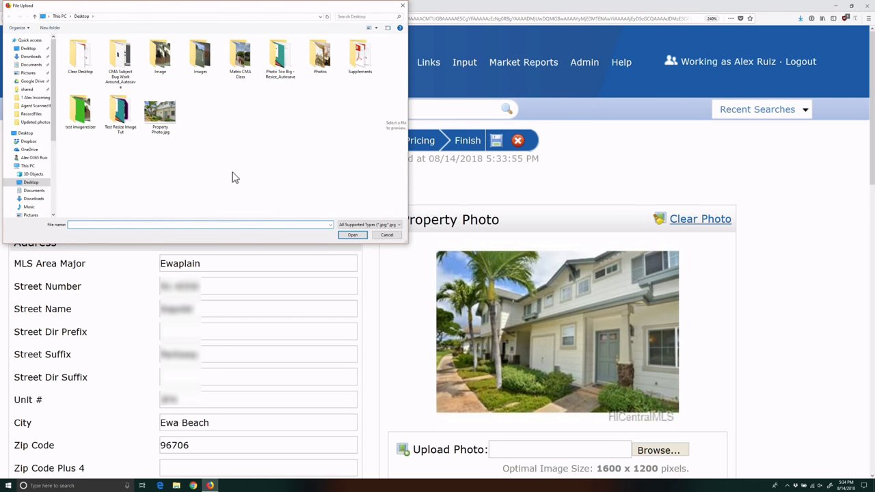
{"action": "left_click", "coordinate": [160, 110]}
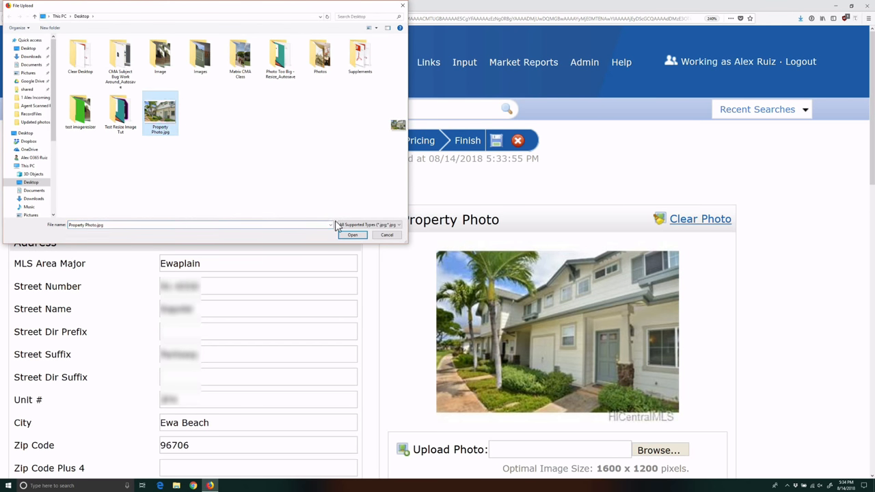
{"action": "left_click", "coordinate": [352, 235]}
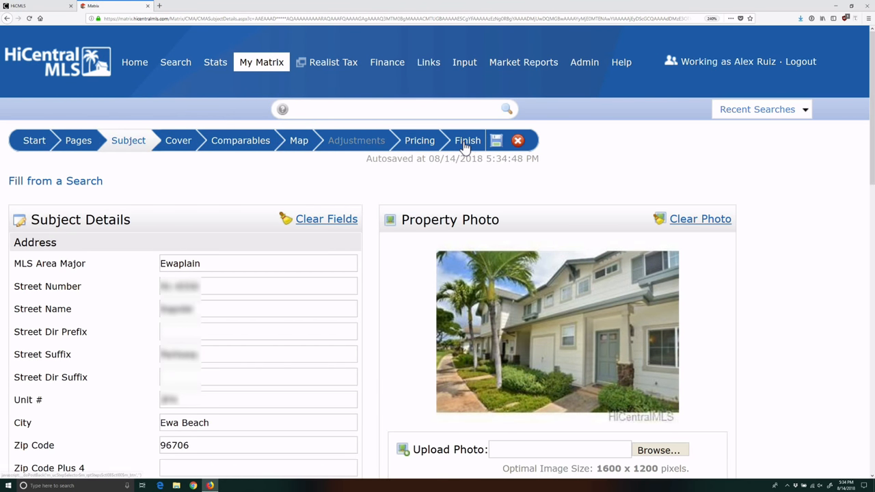
{"action": "left_click", "coordinate": [466, 140]}
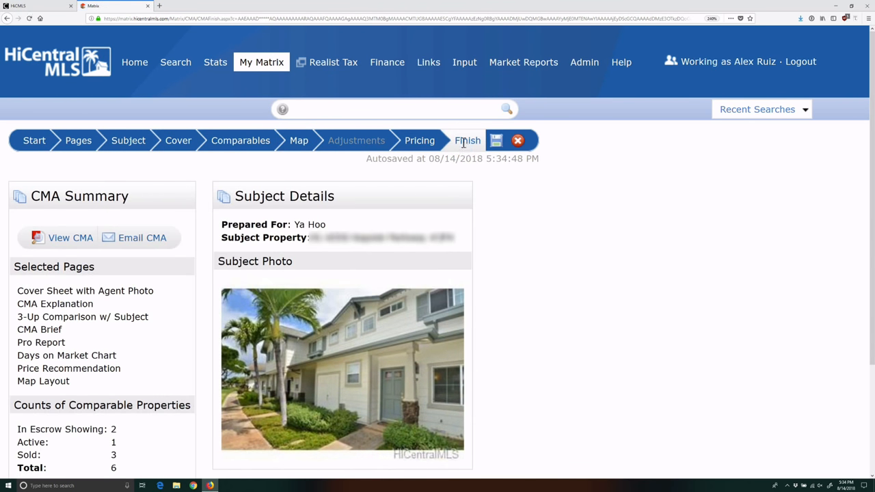
{"action": "left_click", "coordinate": [71, 237]}
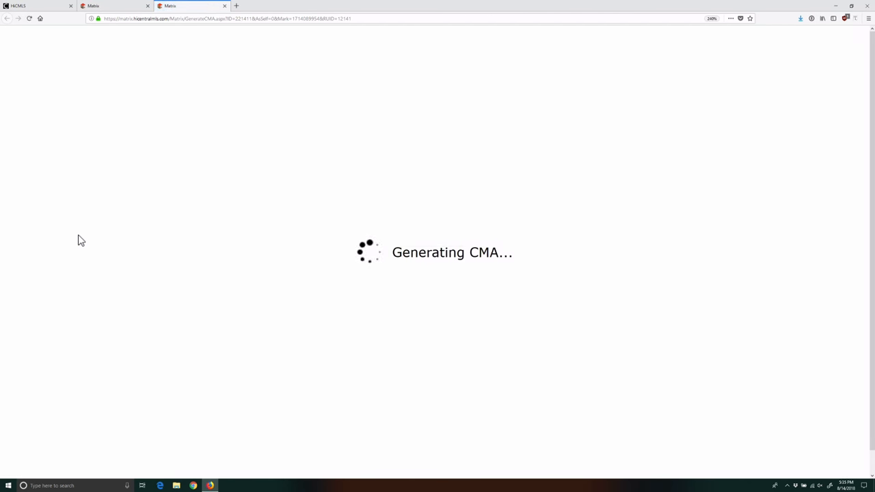